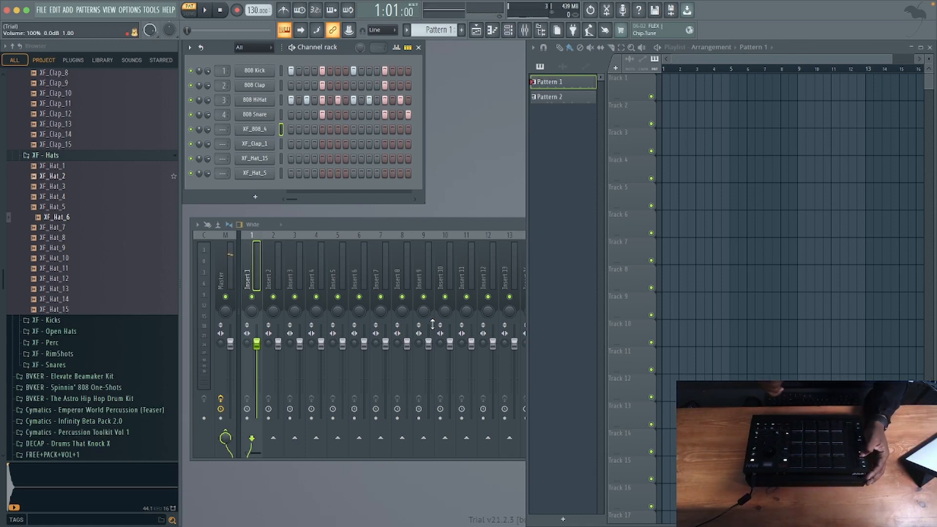
Start recording with 'Notes and automation' chosen as what to capture
{"action": "left_click", "coordinate": [205, 10]}
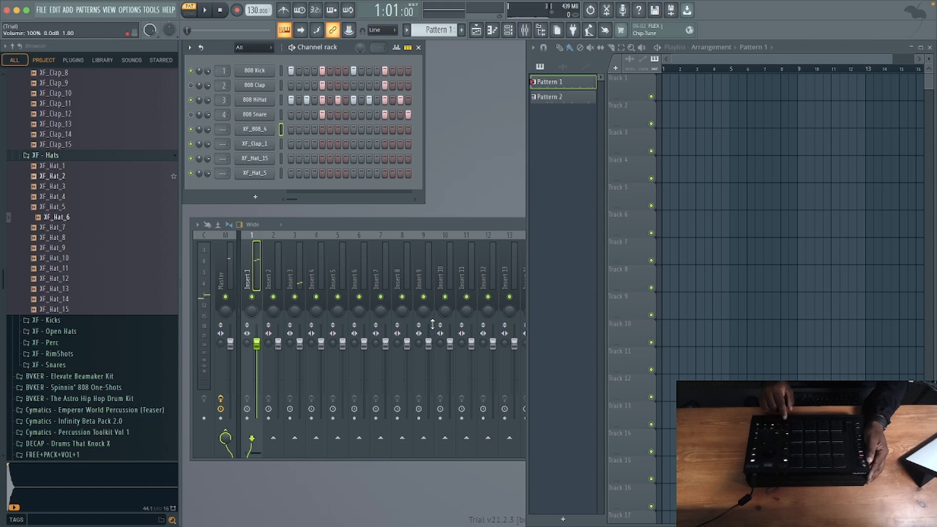
{"action": "left_click", "coordinate": [238, 10]}
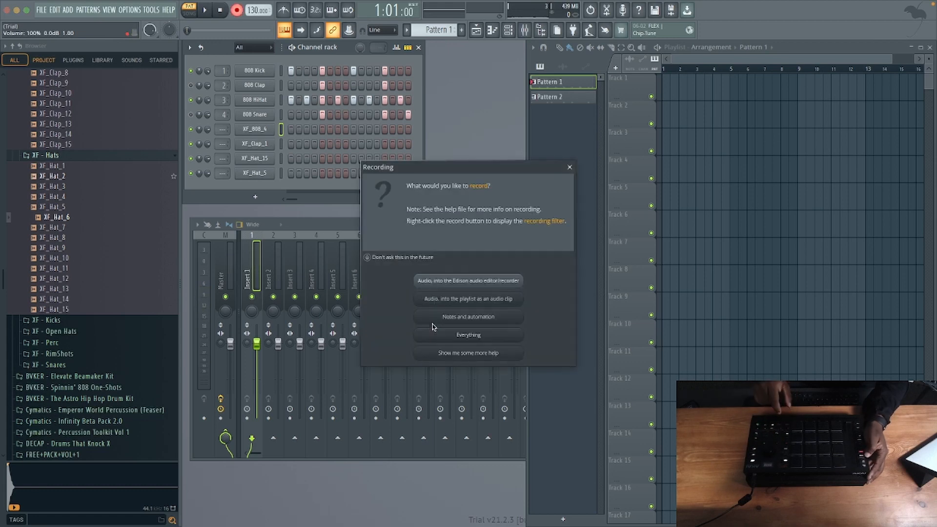
{"action": "mouse_move", "coordinate": [403, 304]}
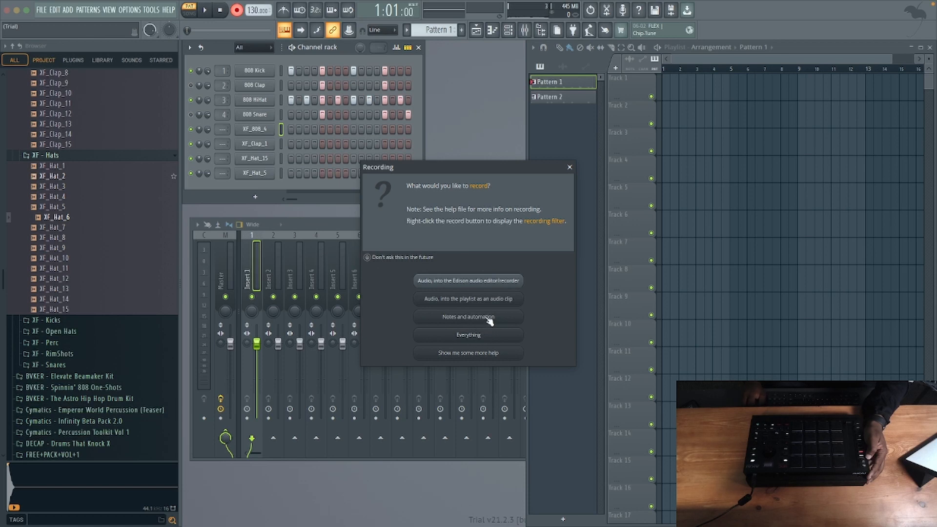
{"action": "left_click", "coordinate": [568, 167]}
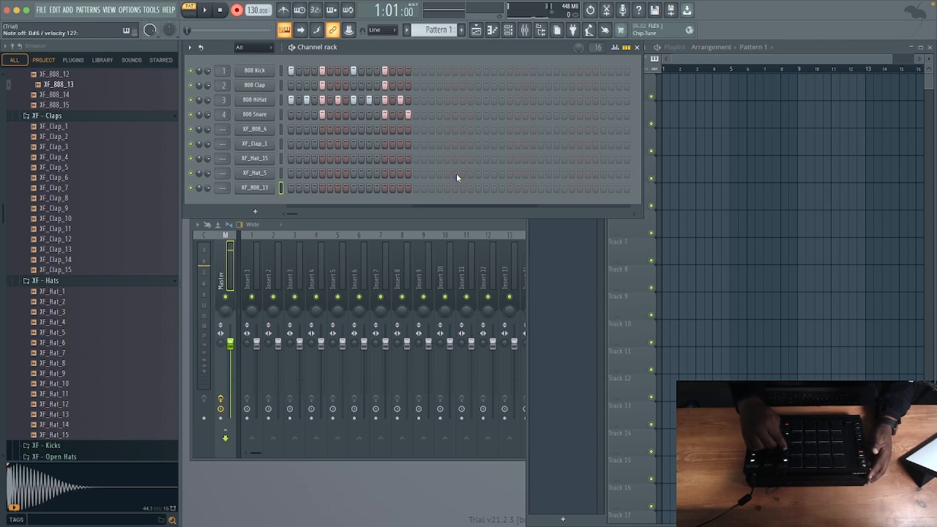
Preview the XF_Clap_1 sample in the Browser's XF - Claps folder
{"action": "left_click", "coordinate": [56, 126]}
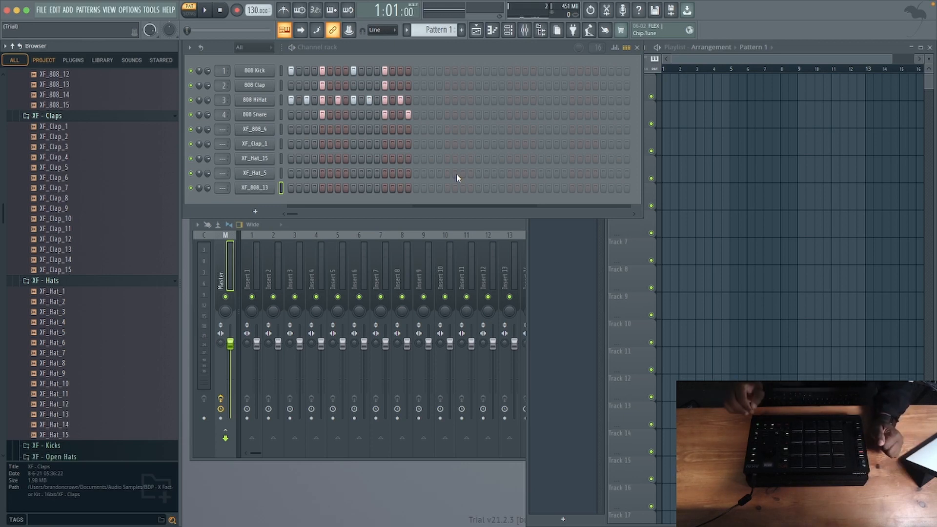
{"action": "left_click", "coordinate": [53, 126]}
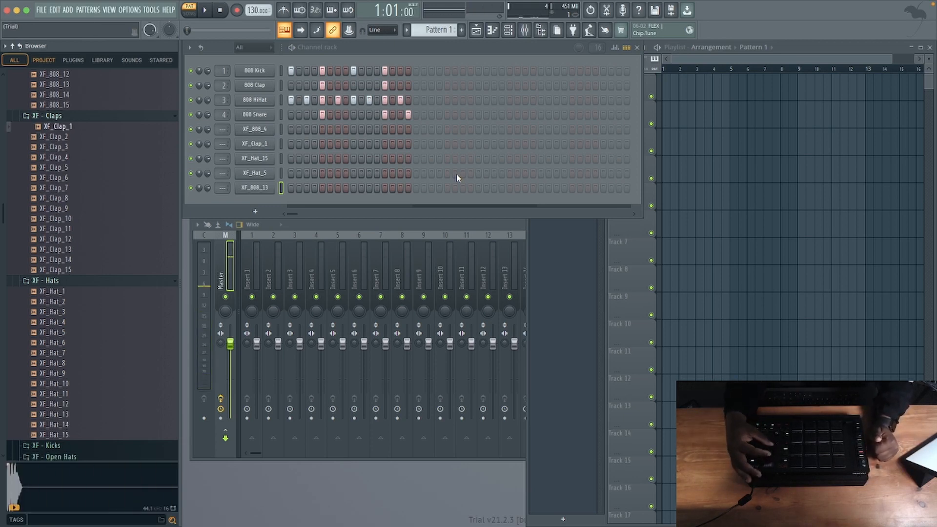